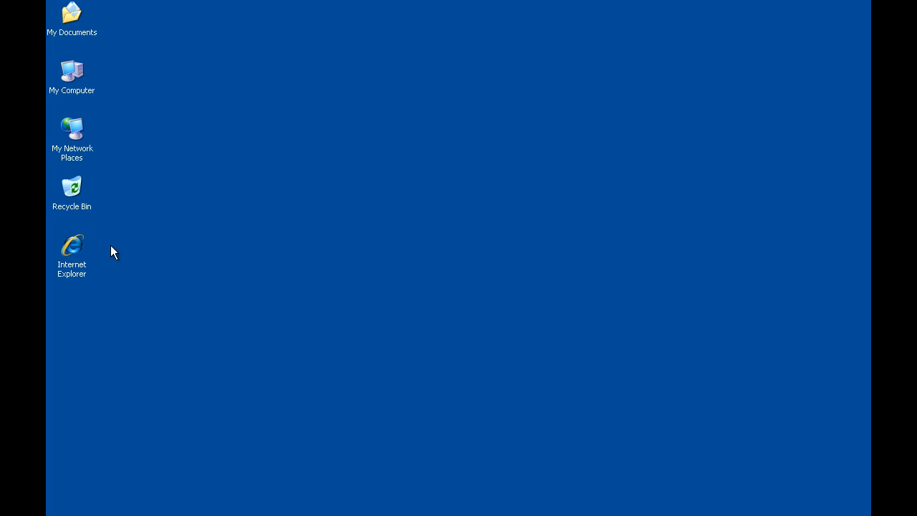
Launch the browser from the desktop and go to ftp.comtrol.com to see its root listing.
{"action": "left_click", "coordinate": [71, 245]}
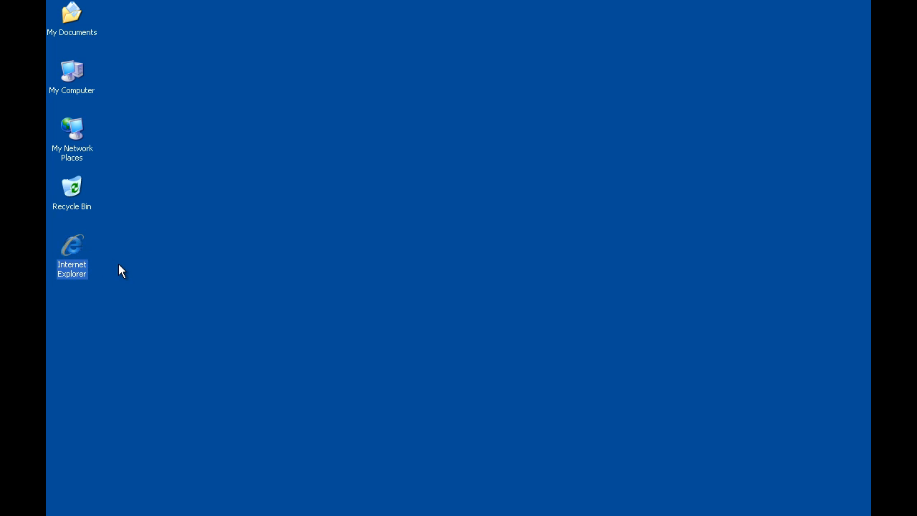
{"action": "double_click", "coordinate": [71, 244]}
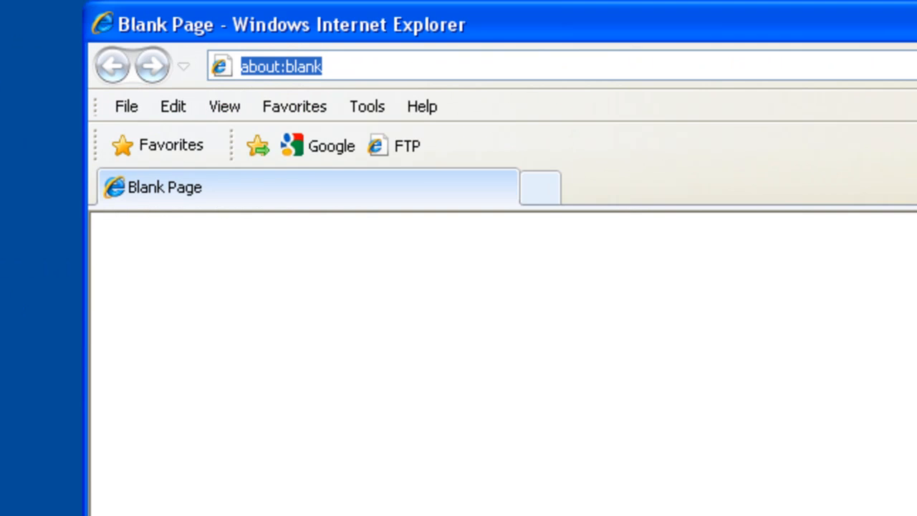
{"action": "type", "text": "ftp"}
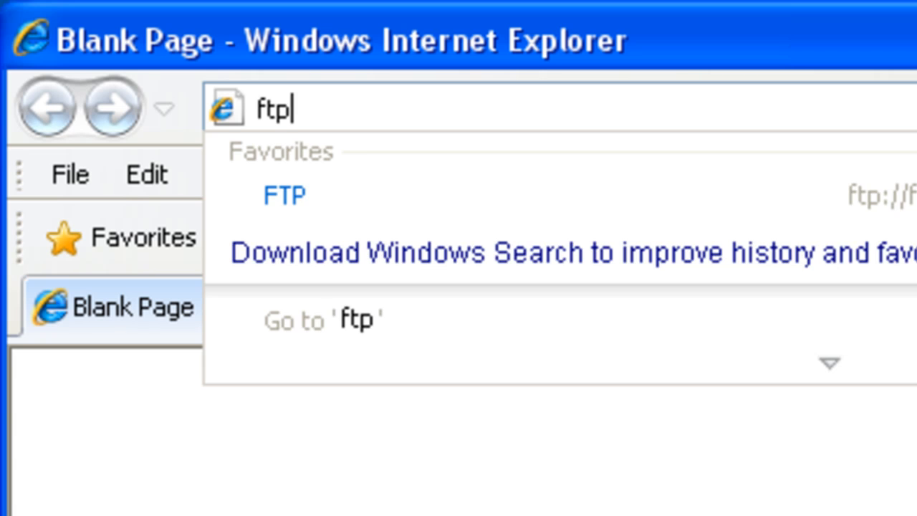
{"action": "type", "text": ".comtr"}
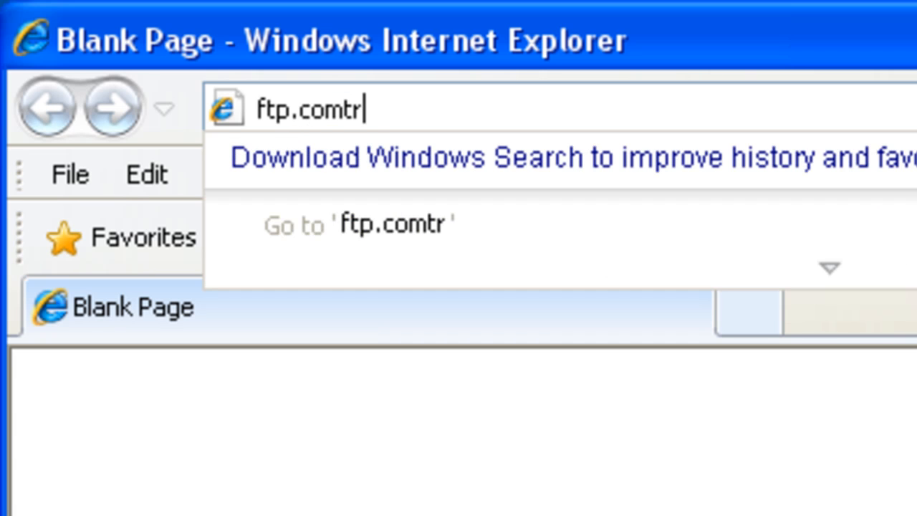
{"action": "type", "text": "ol.com"}
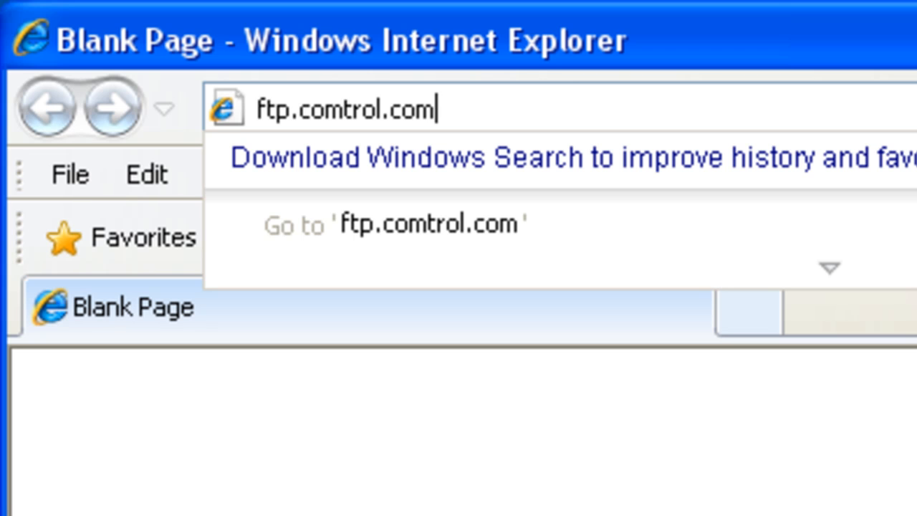
{"action": "key", "text": "Return"}
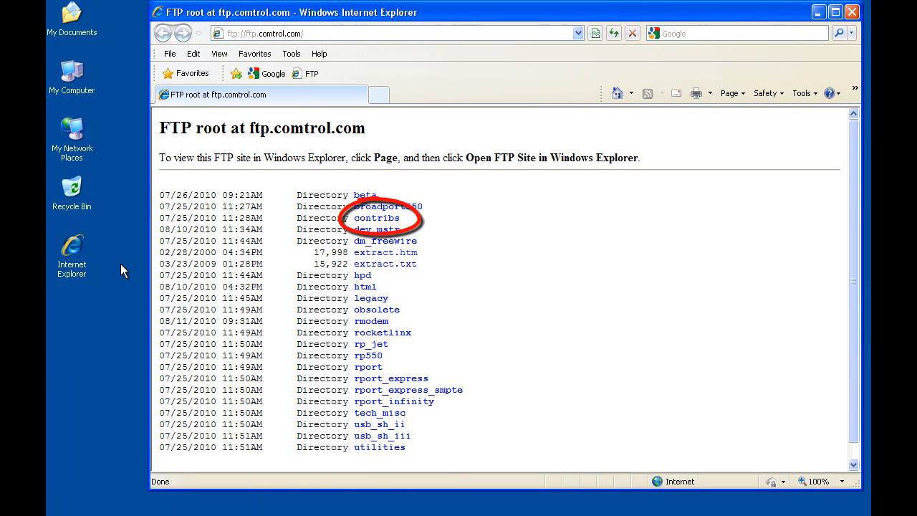
{"action": "mouse_move", "coordinate": [330, 217]}
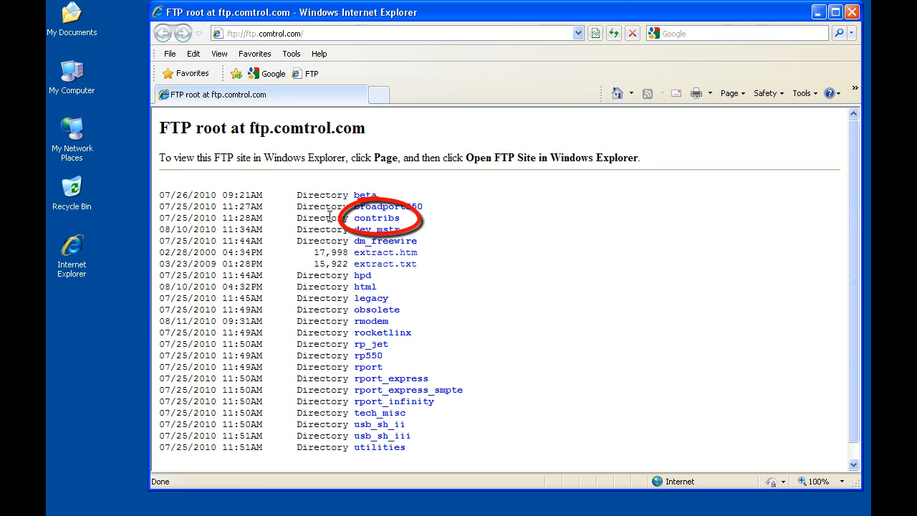
Drill down through contribs, devicemaster and driver-packages into the current directory.
{"action": "left_click", "coordinate": [375, 218]}
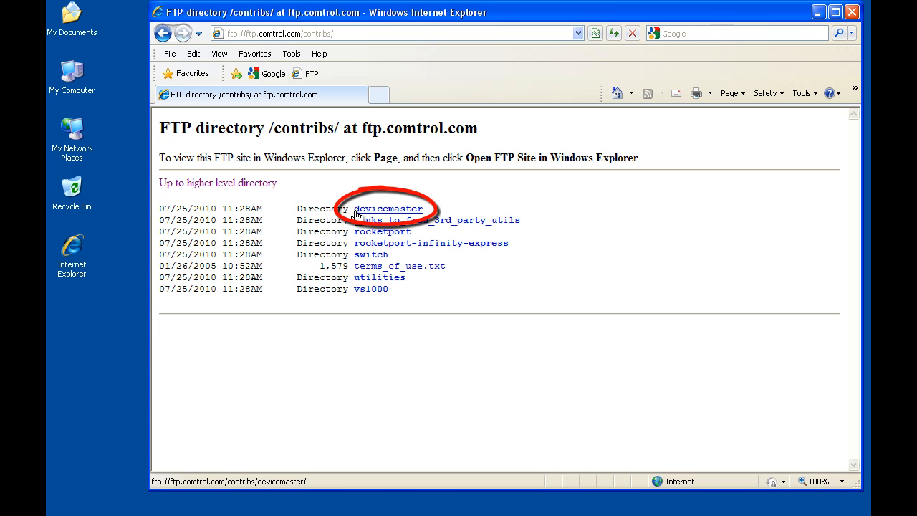
{"action": "left_click", "coordinate": [387, 209]}
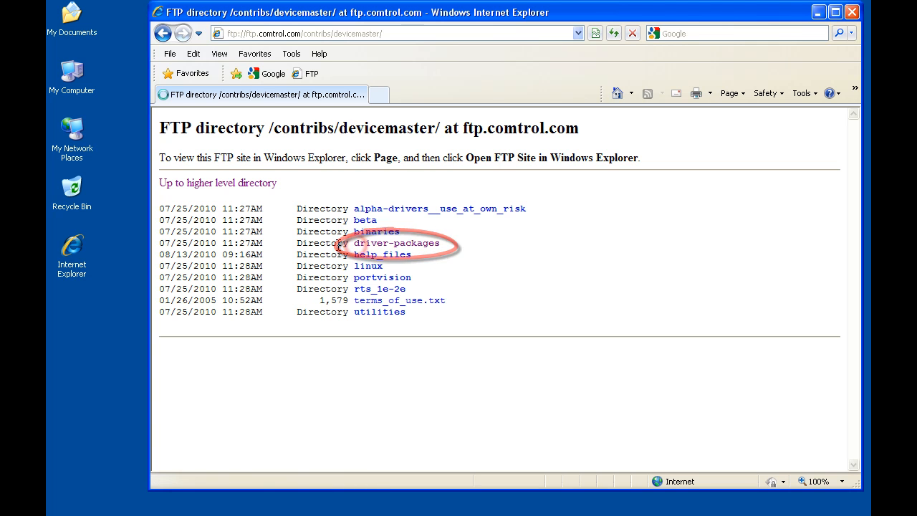
{"action": "left_click", "coordinate": [400, 244]}
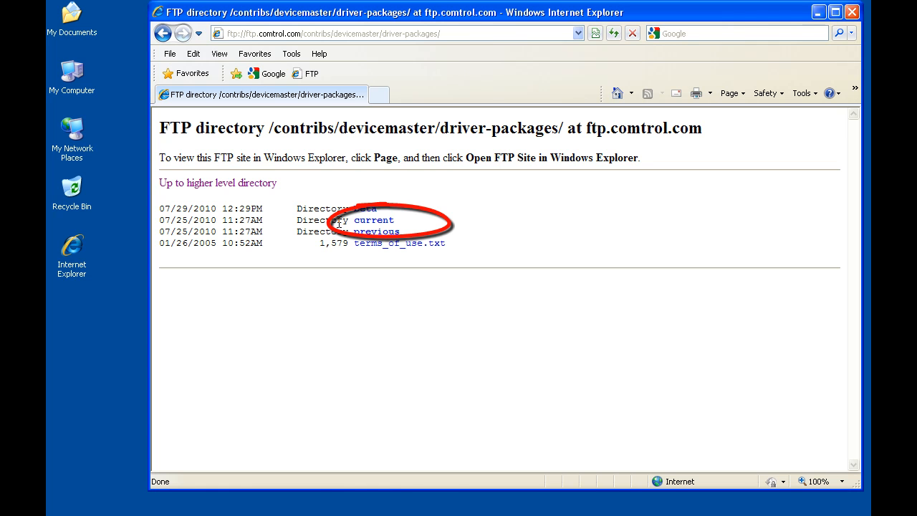
{"action": "mouse_move", "coordinate": [375, 220]}
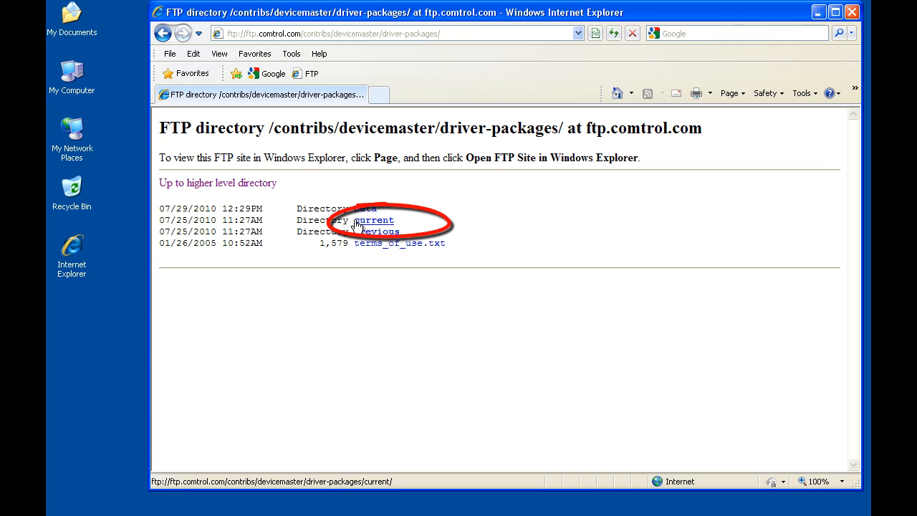
{"action": "left_click", "coordinate": [375, 220]}
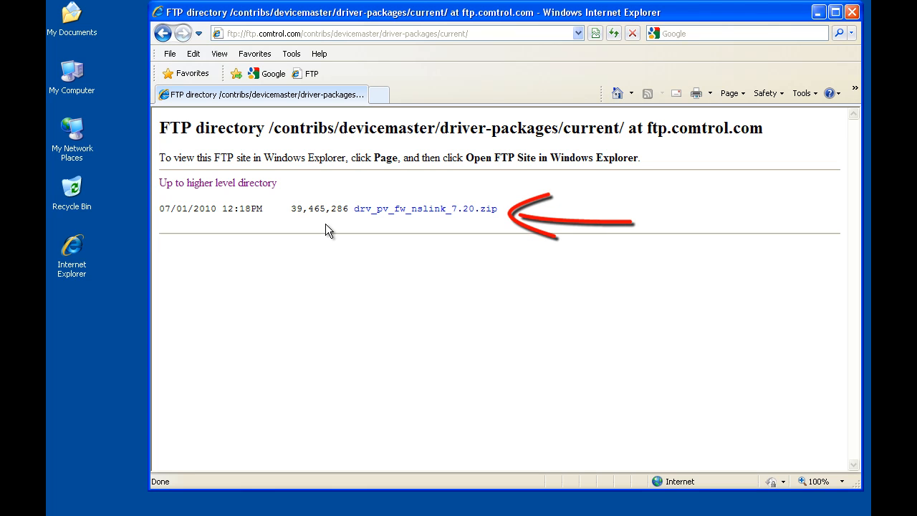
{"action": "mouse_move", "coordinate": [427, 224]}
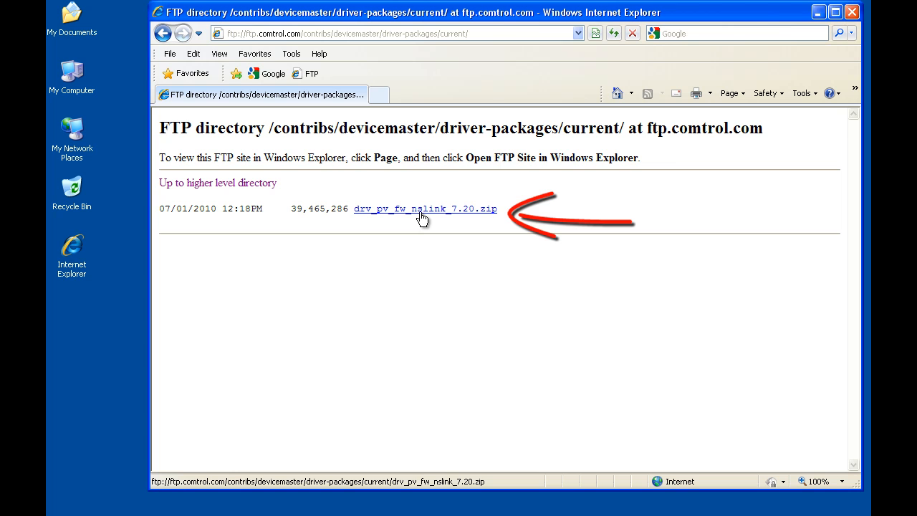
Begin downloading drv_pv_fw_nslink_7.20.zip and choose Save so the Save As dialog appears.
{"action": "left_click", "coordinate": [424, 209]}
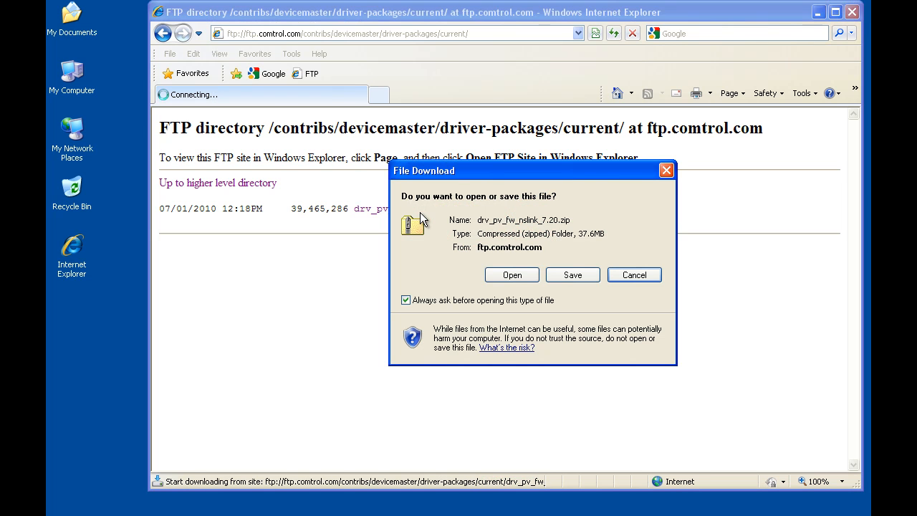
{"action": "mouse_move", "coordinate": [450, 225]}
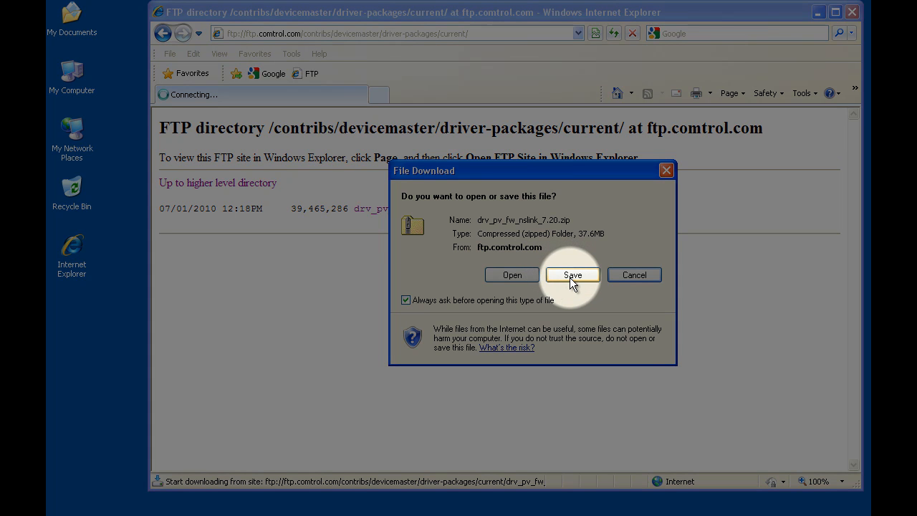
{"action": "left_click", "coordinate": [573, 275]}
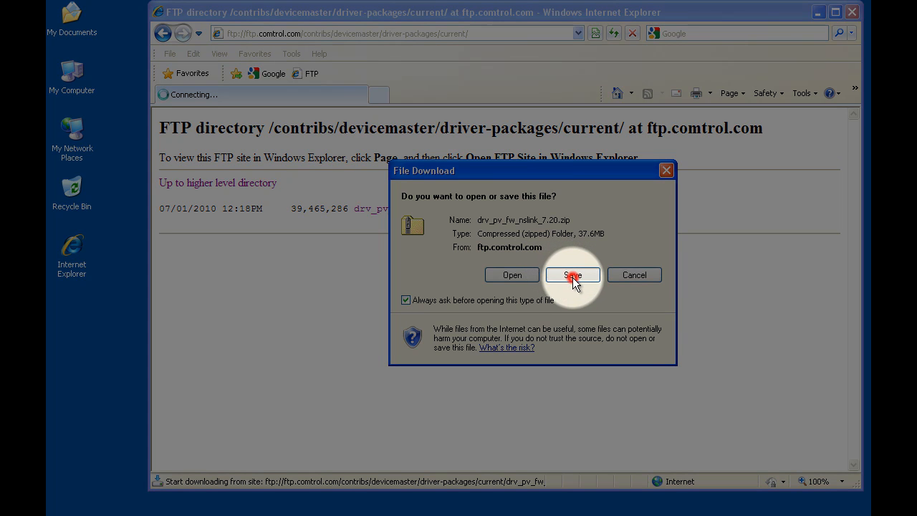
{"action": "left_click", "coordinate": [573, 275]}
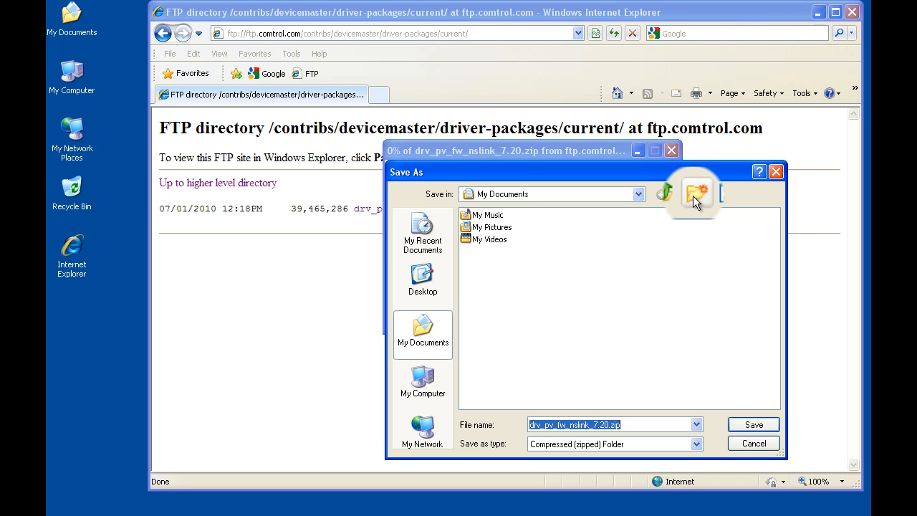
Create a 'DeviceMaster Package' folder in My Documents and save the driver zip inside it.
{"action": "left_click", "coordinate": [694, 195]}
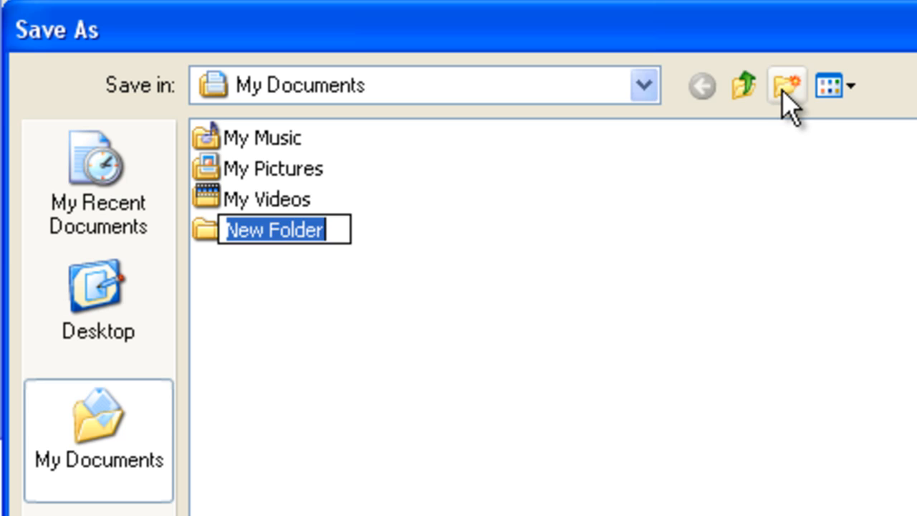
{"action": "type", "text": "Device"}
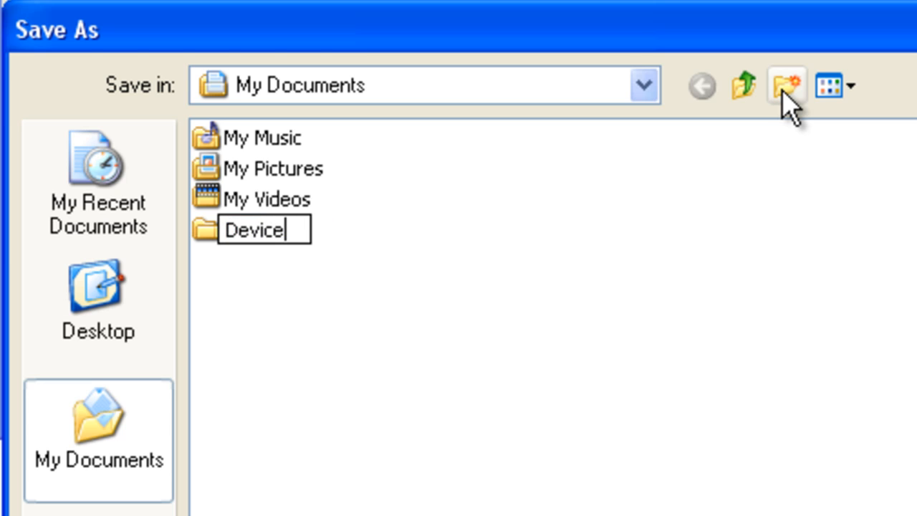
{"action": "type", "text": "Mast"}
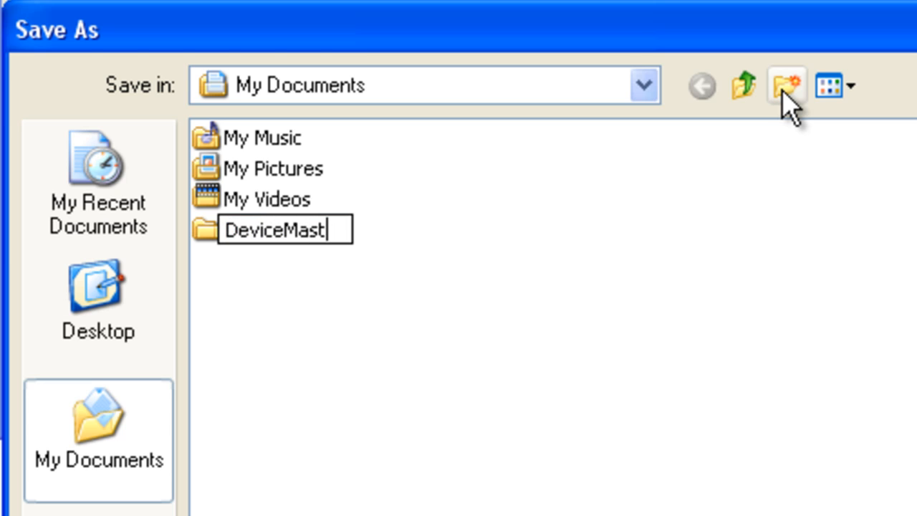
{"action": "type", "text": "er Pa"}
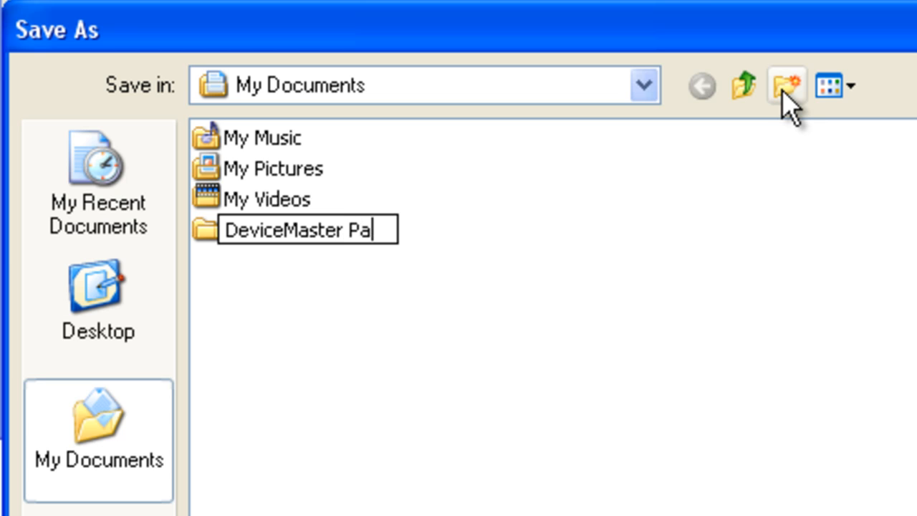
{"action": "type", "text": "ckage"}
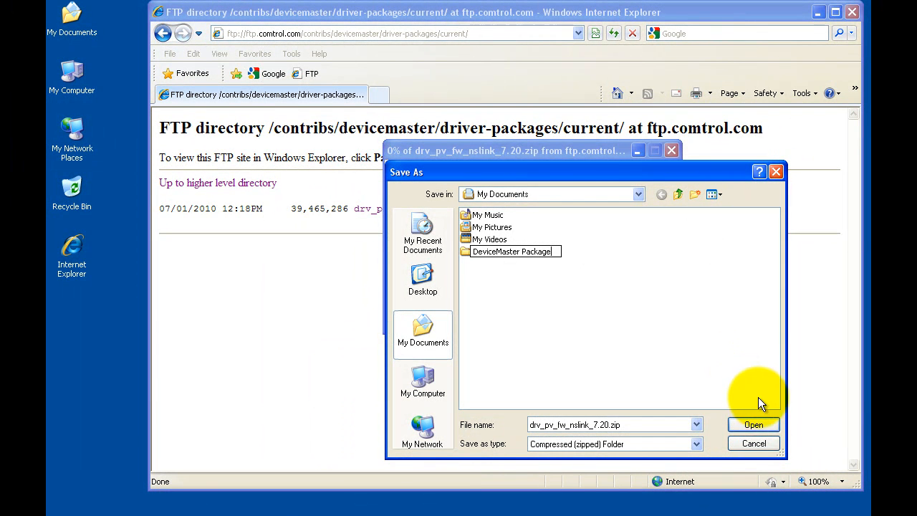
{"action": "double_click", "coordinate": [511, 251]}
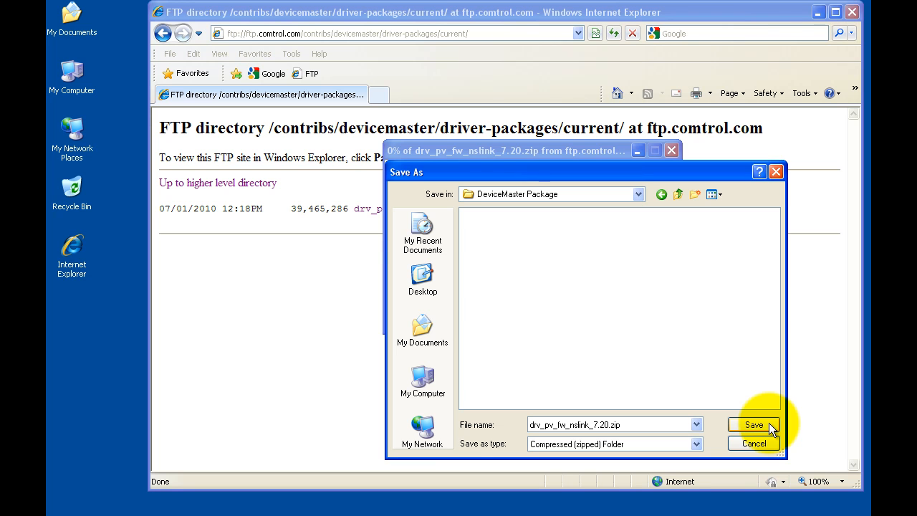
{"action": "left_click", "coordinate": [754, 424]}
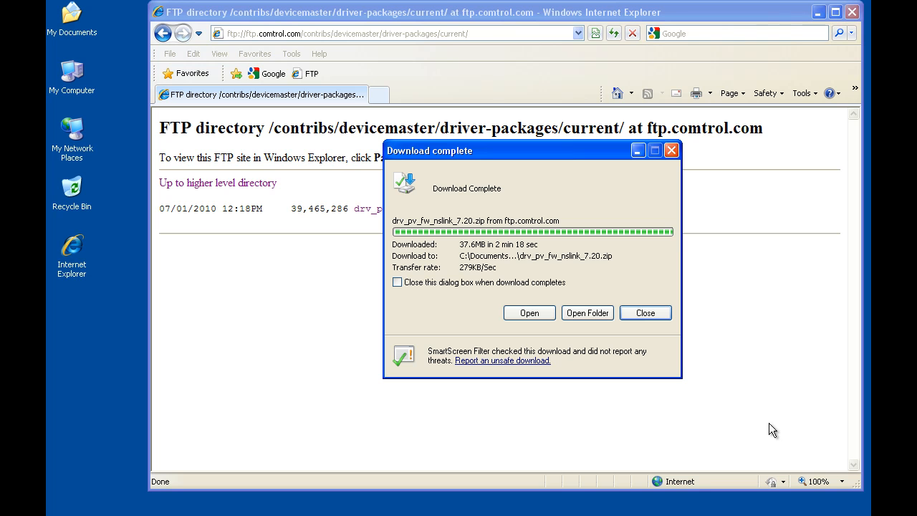
{"action": "mouse_move", "coordinate": [768, 422]}
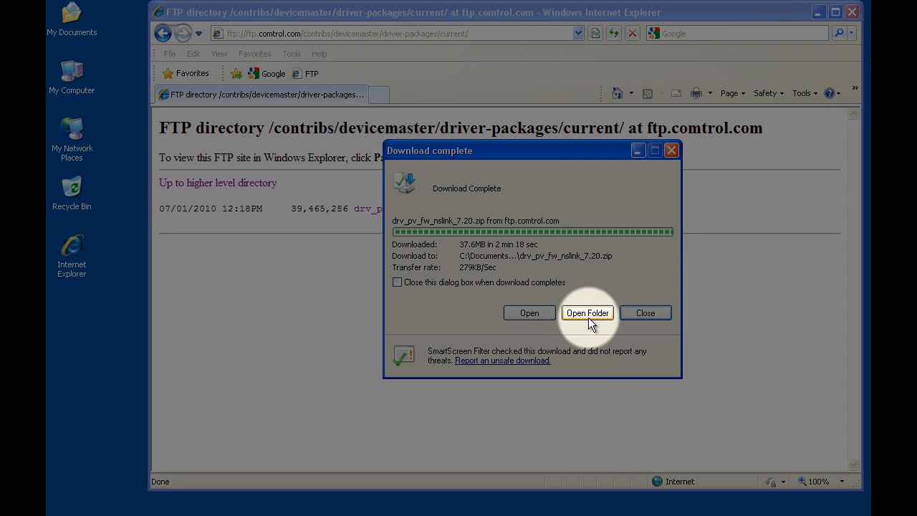
After the 37.6MB download completes, ask to open the folder containing the zip.
{"action": "left_click", "coordinate": [587, 312]}
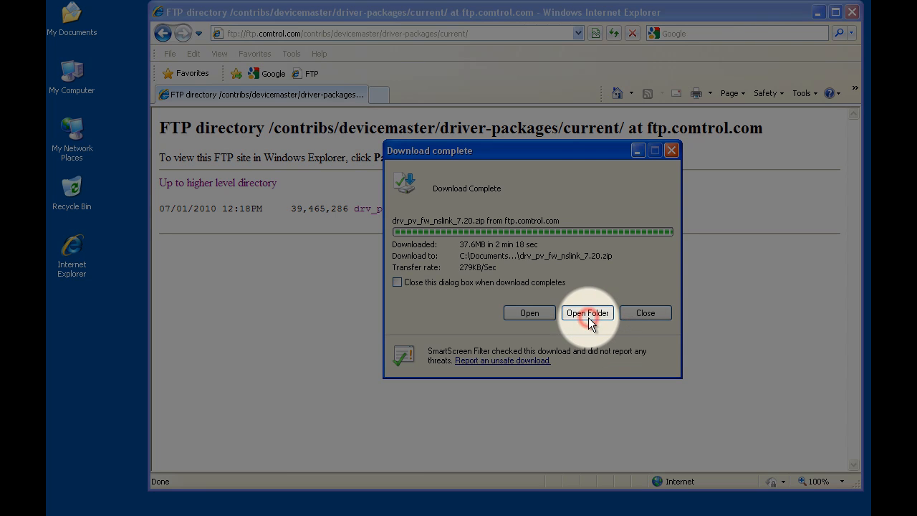
Show the DeviceMaster Package folder and choose Extract All on drv_pv_fw_nslink_7.20.zip.
{"action": "left_click", "coordinate": [587, 313]}
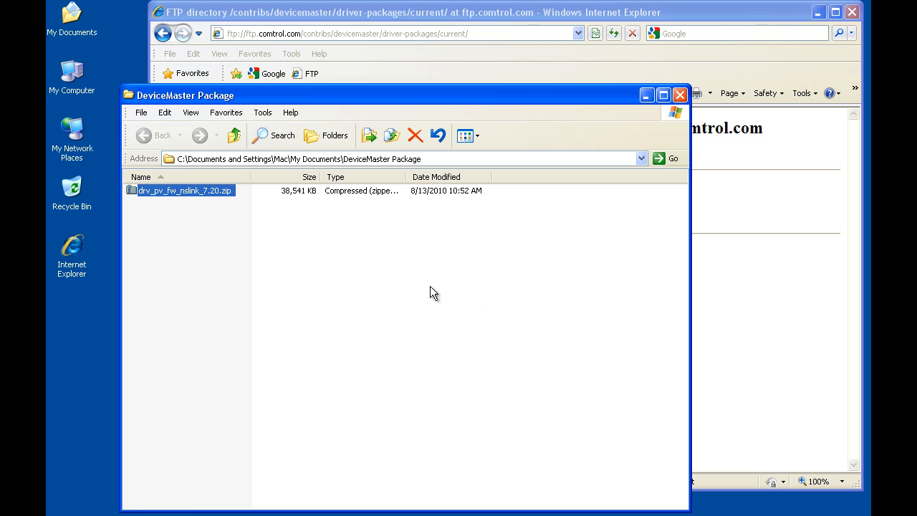
{"action": "mouse_move", "coordinate": [372, 289]}
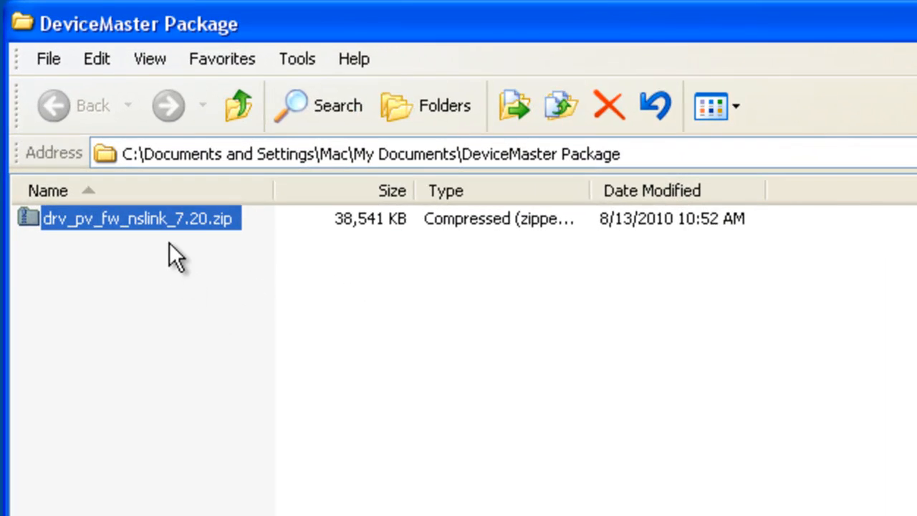
{"action": "mouse_move", "coordinate": [127, 237]}
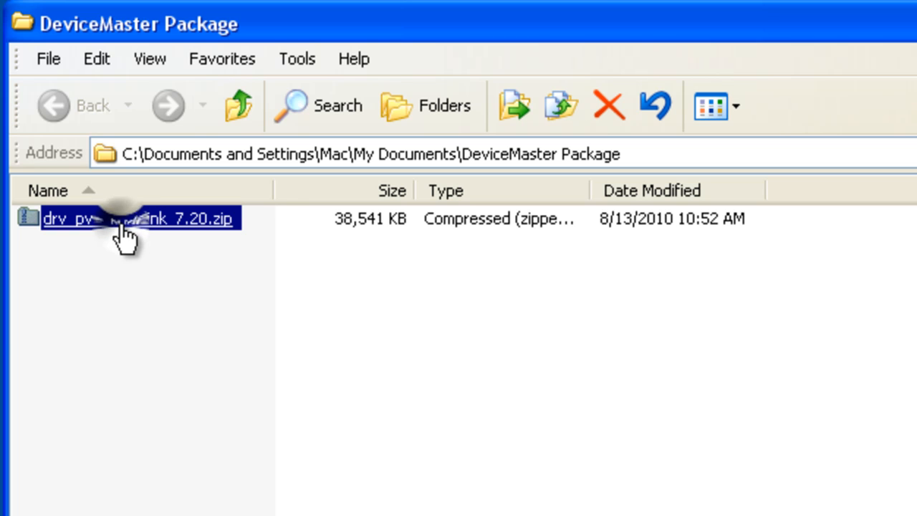
{"action": "right_click", "coordinate": [129, 218]}
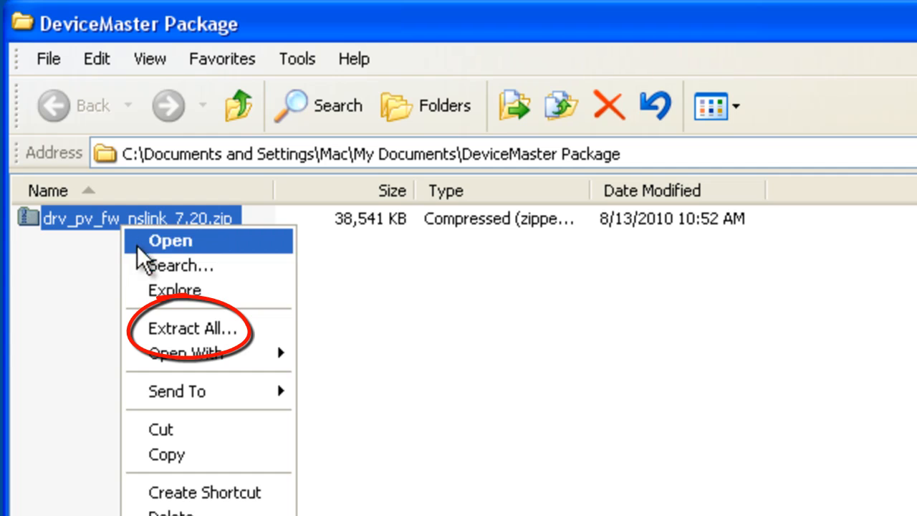
{"action": "mouse_move", "coordinate": [192, 328]}
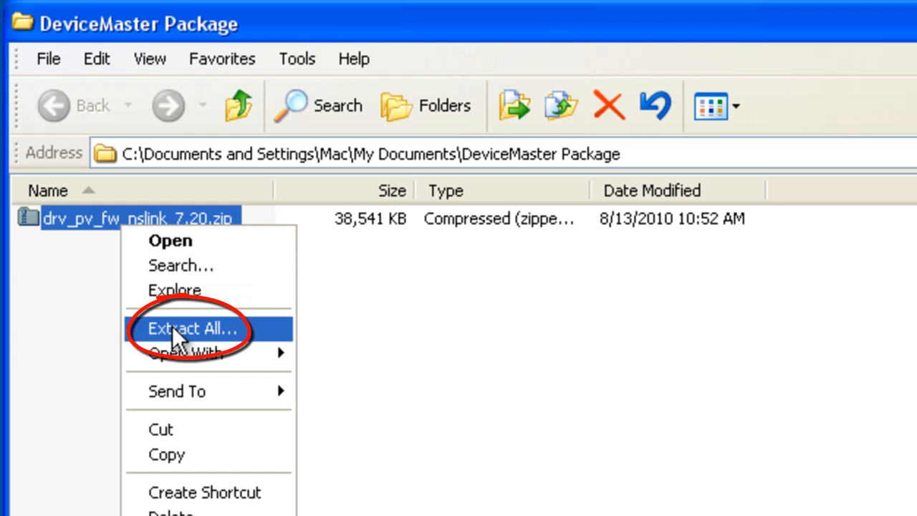
{"action": "mouse_move", "coordinate": [236, 344]}
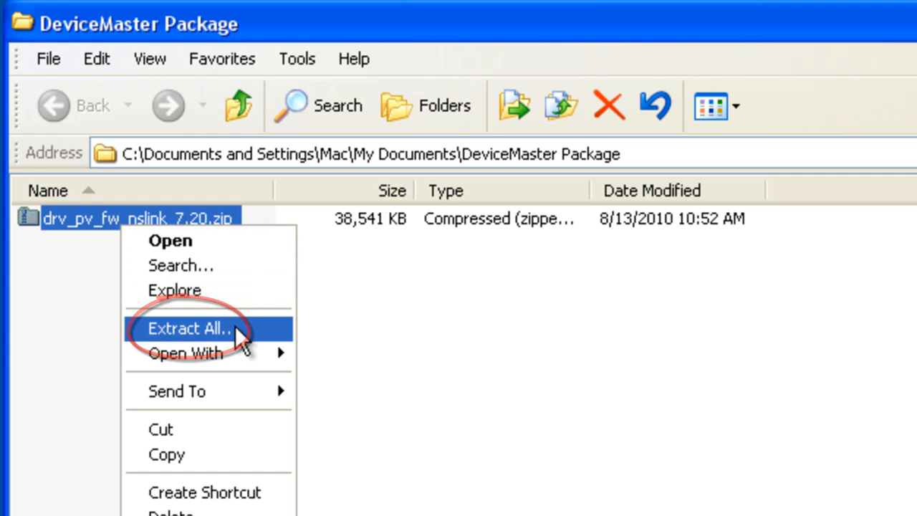
{"action": "left_click", "coordinate": [189, 328]}
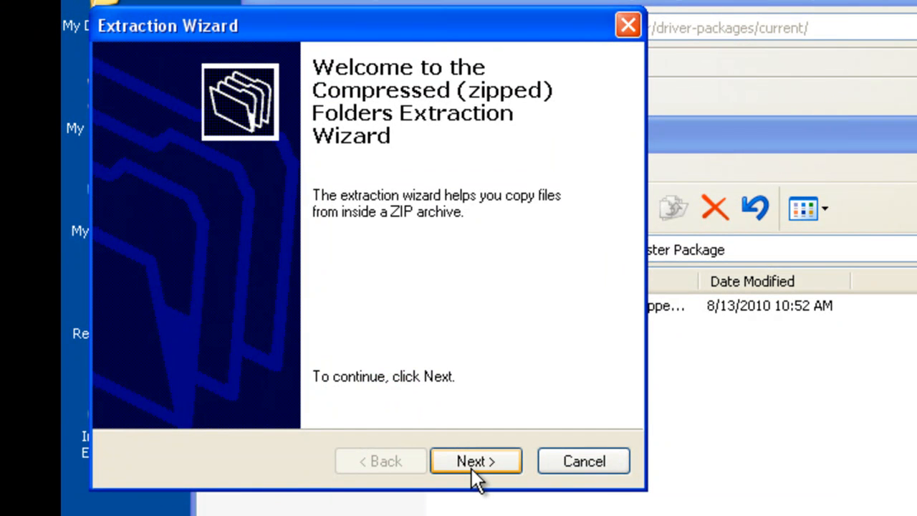
Run the wizard with the suggested destination, creating drv_pv_fw_nslink_7.20 with its five subfolders shown.
{"action": "left_click", "coordinate": [476, 461]}
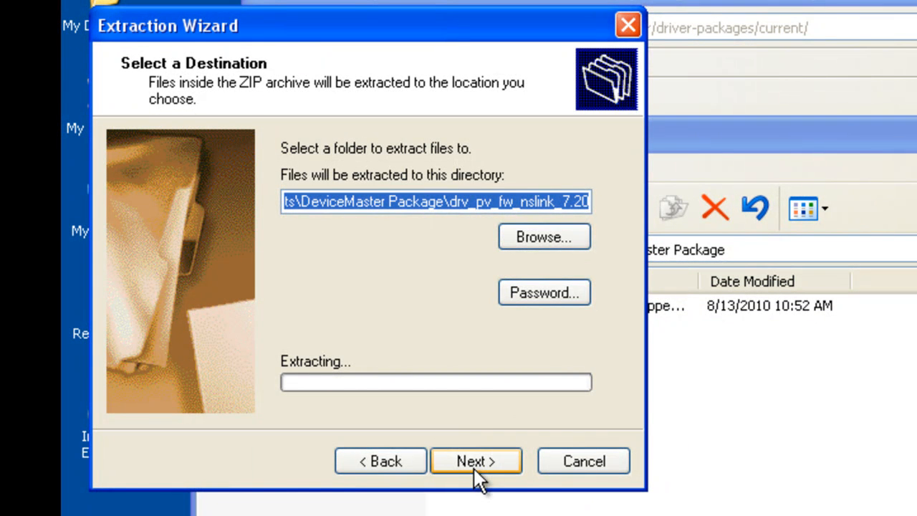
{"action": "left_click", "coordinate": [476, 462]}
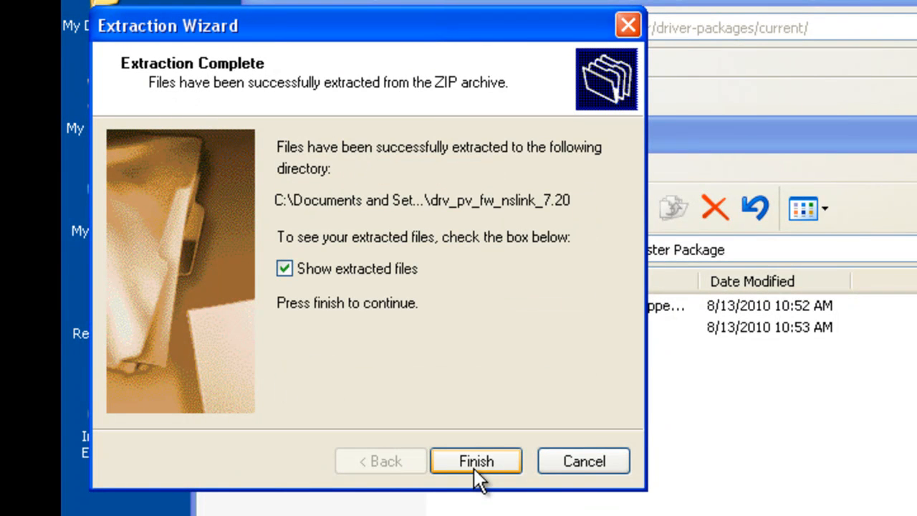
{"action": "left_click", "coordinate": [476, 460]}
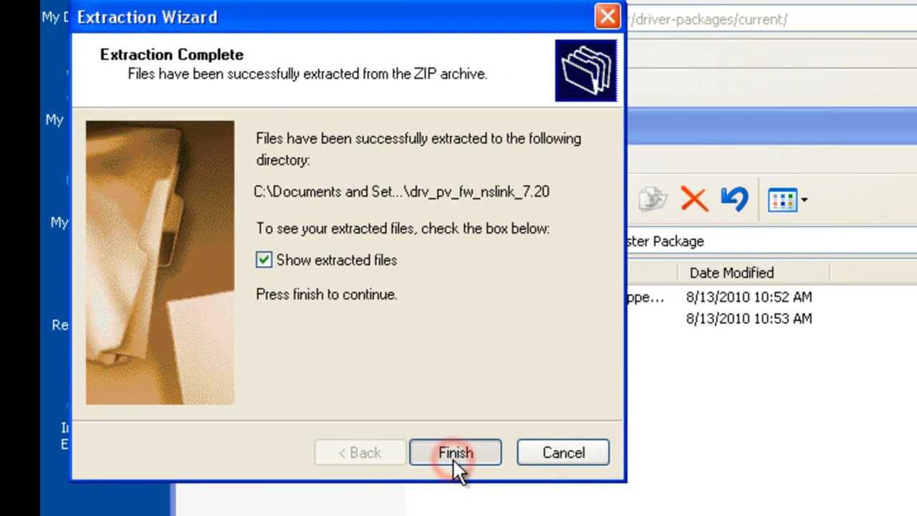
{"action": "left_click", "coordinate": [456, 452]}
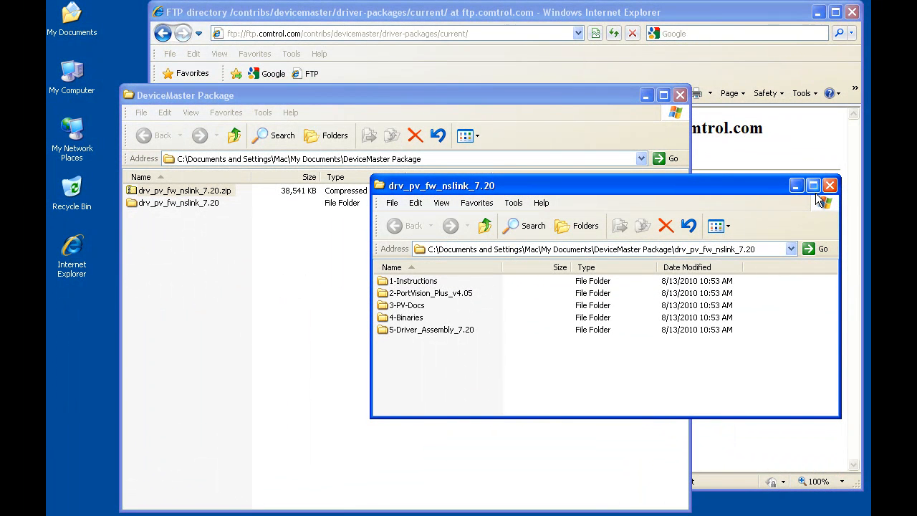
Close the drv_pv_fw_nslink_7.20 window, leaving the zip and extracted folder in DeviceMaster Package.
{"action": "left_click", "coordinate": [829, 185]}
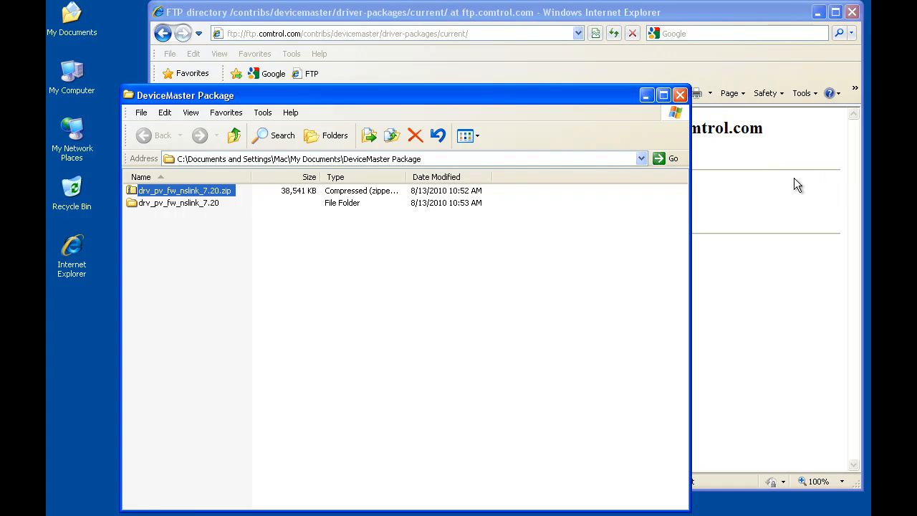